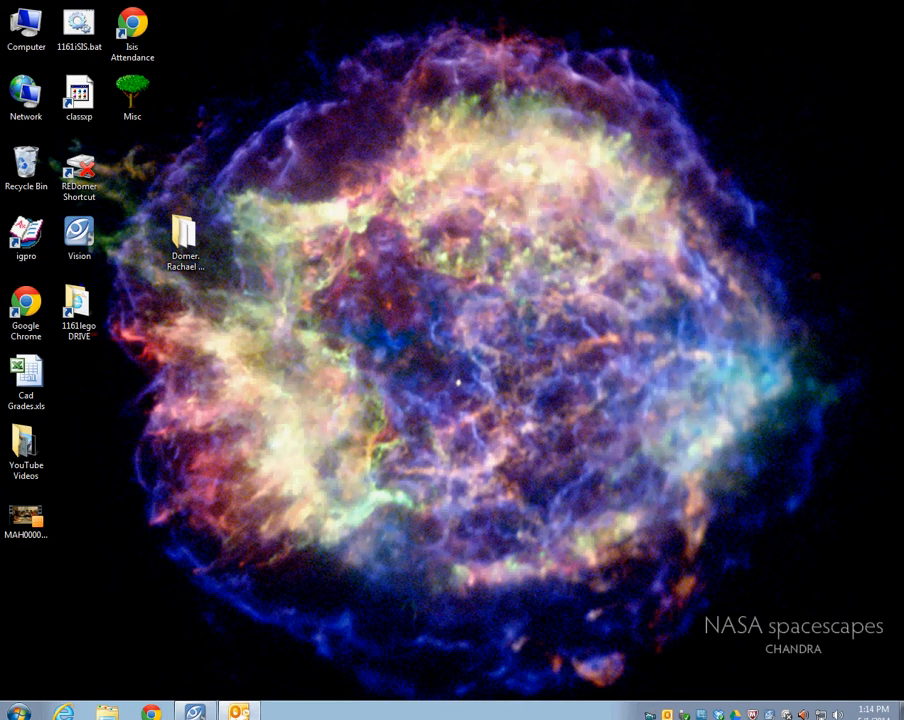
Step: Open the Misc folder from the desktop and launch the SketchUp 8 shortcut inside it
click(128, 100)
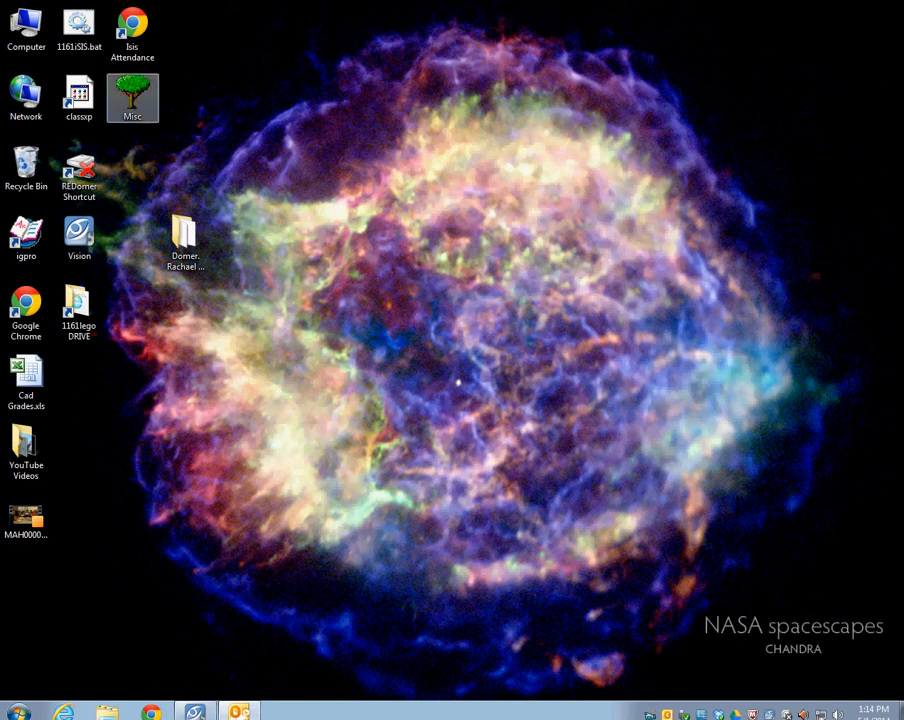
double_click(132, 100)
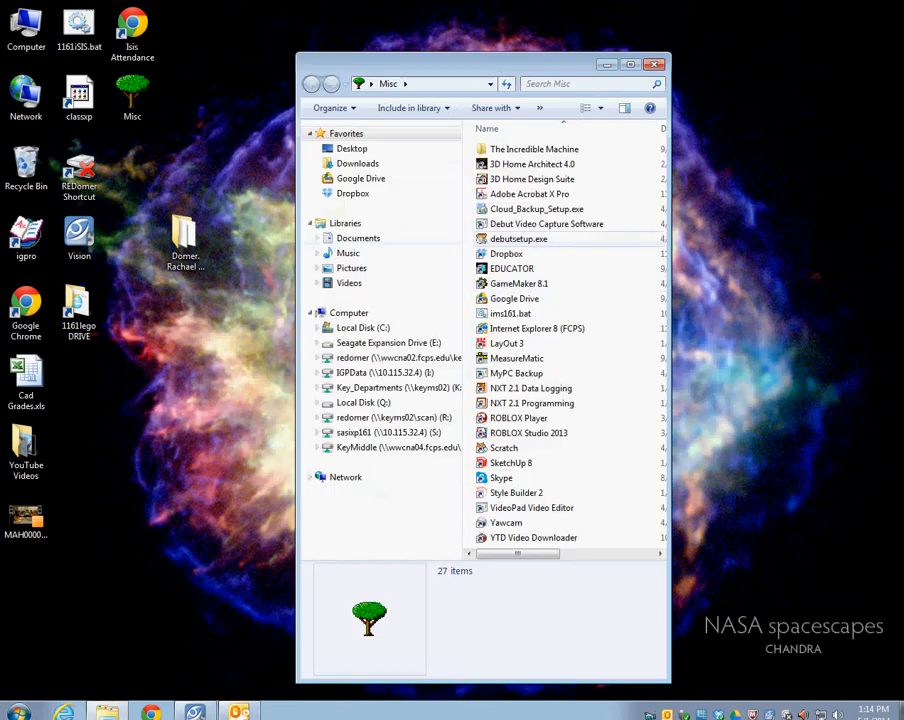
click(510, 462)
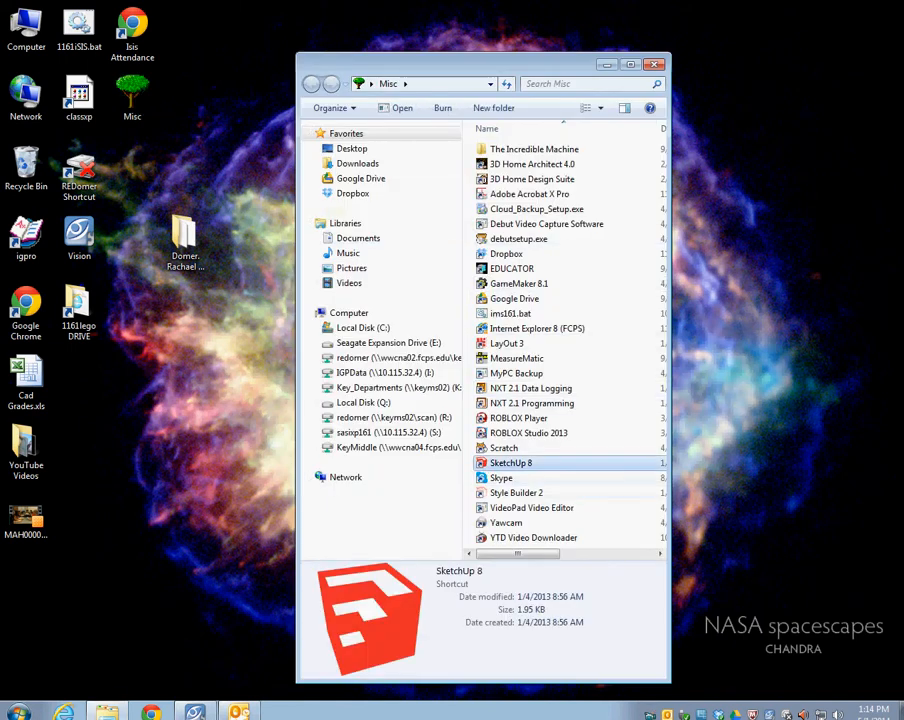
double_click(510, 462)
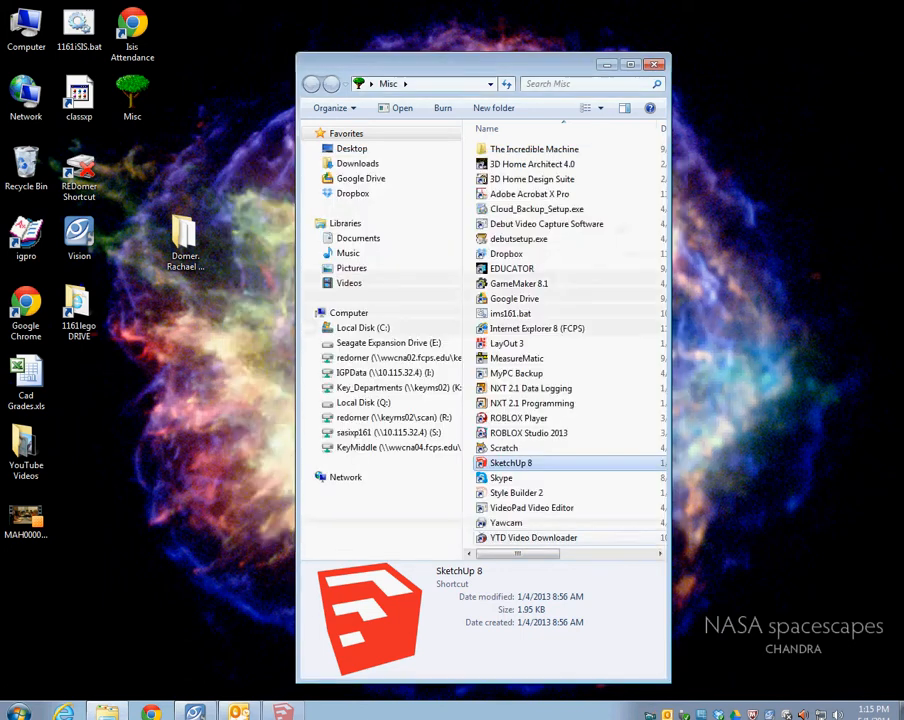
Step: Start SketchUp and open Dragster Blank.skp from the class drive on the desktop
double_click(510, 462)
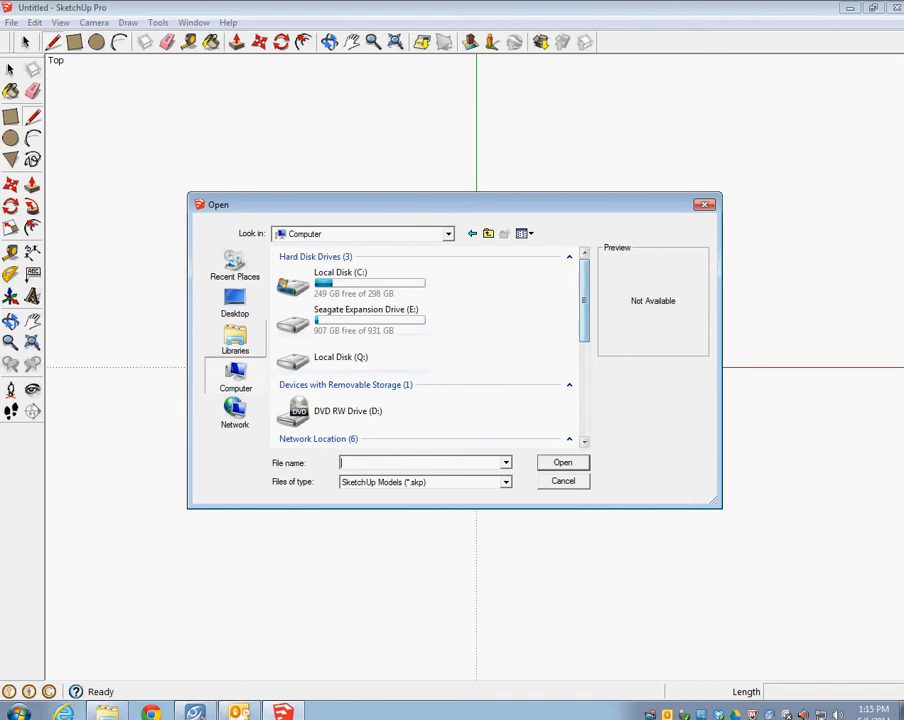
click(234, 304)
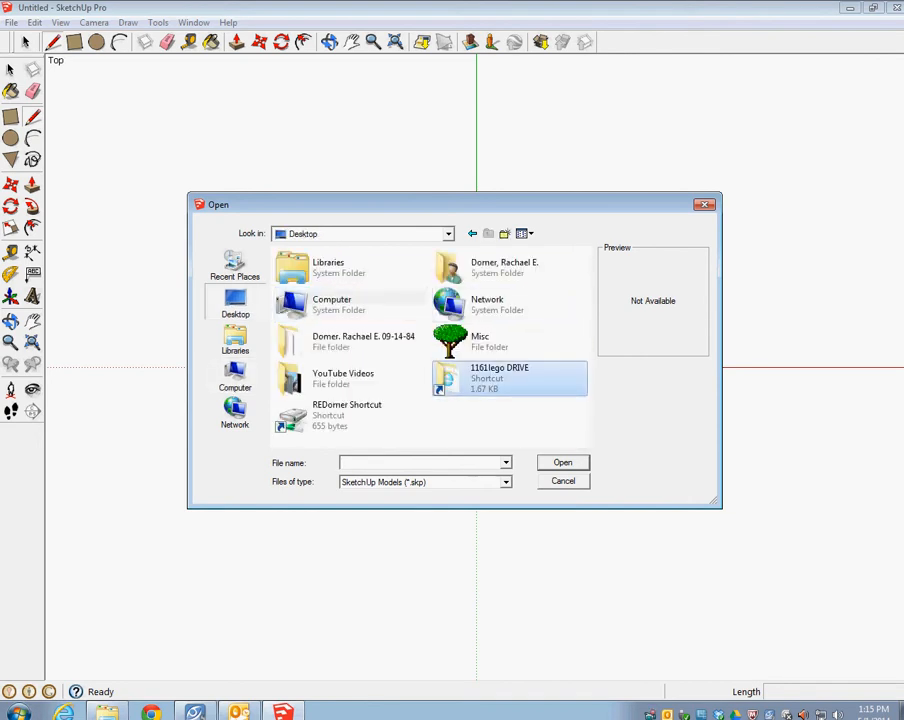
double_click(500, 378)
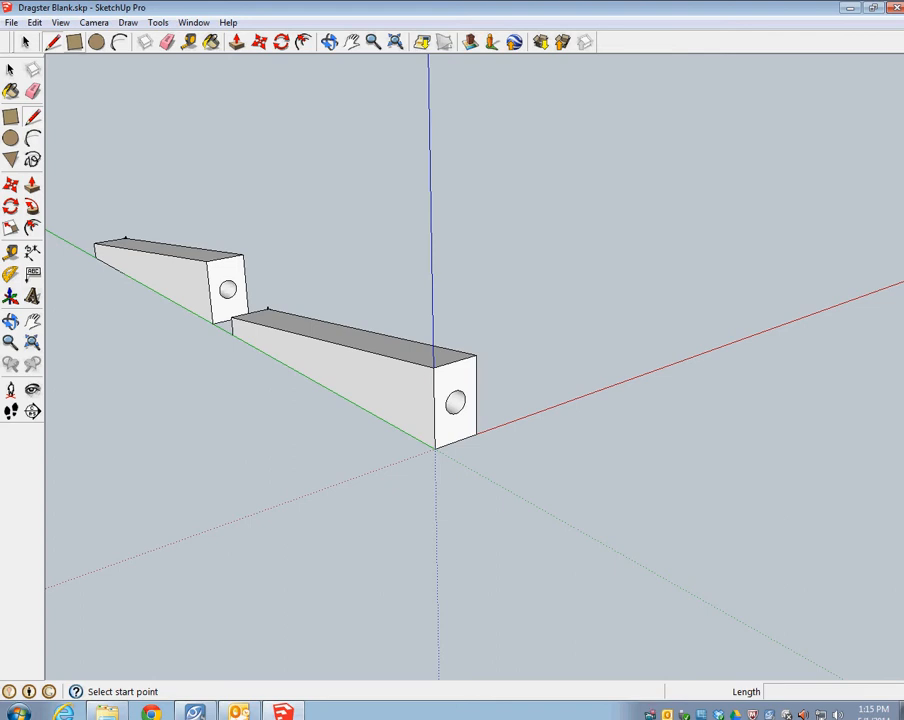
Step: Begin Save As and browse into Class Folders > Period 1
click(12, 22)
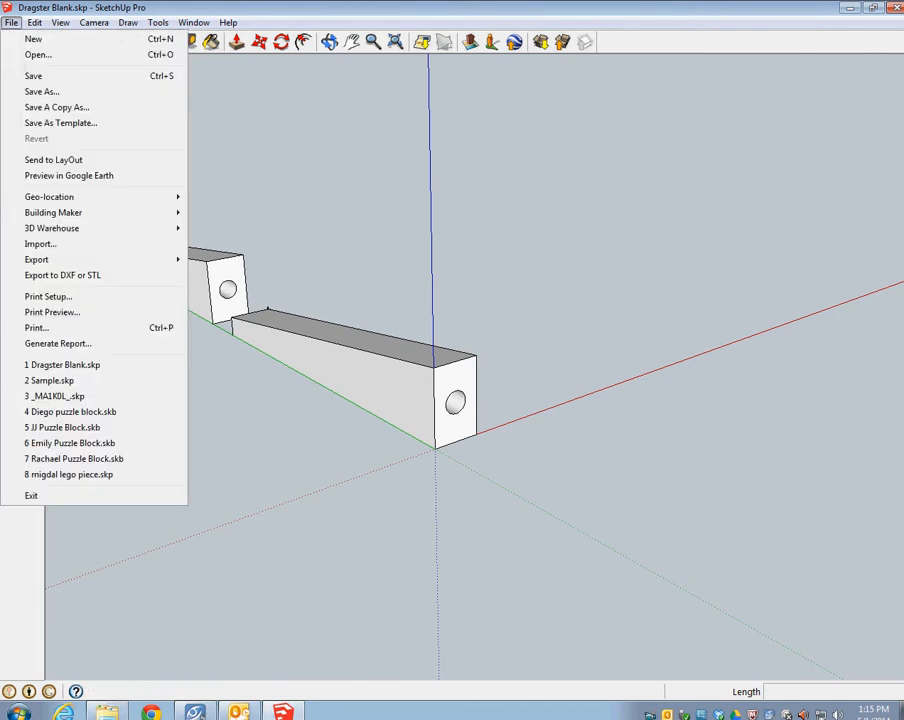
mouse_move(40, 96)
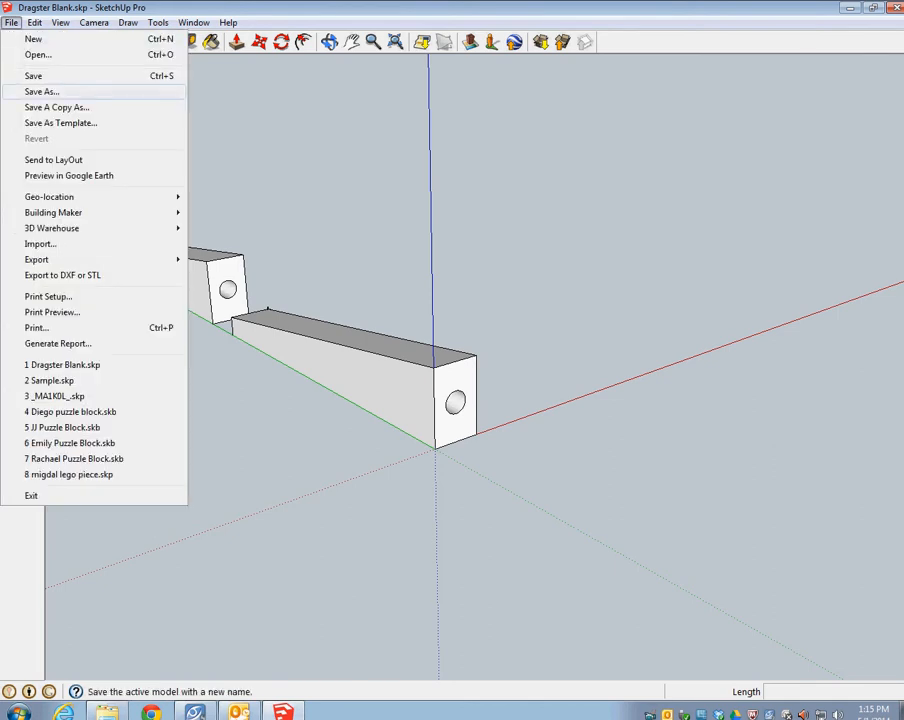
click(40, 90)
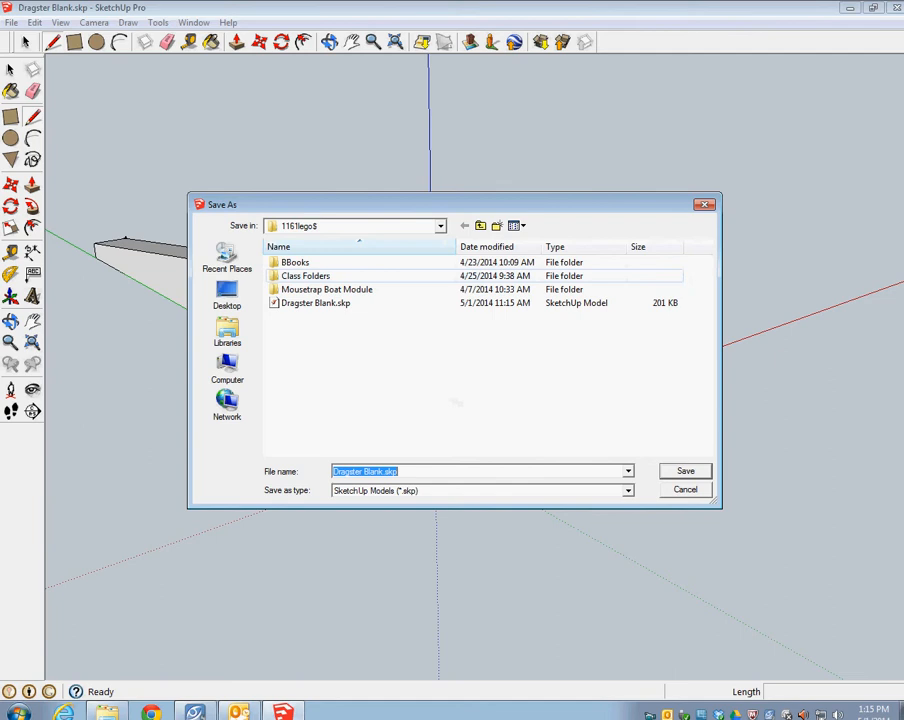
double_click(304, 276)
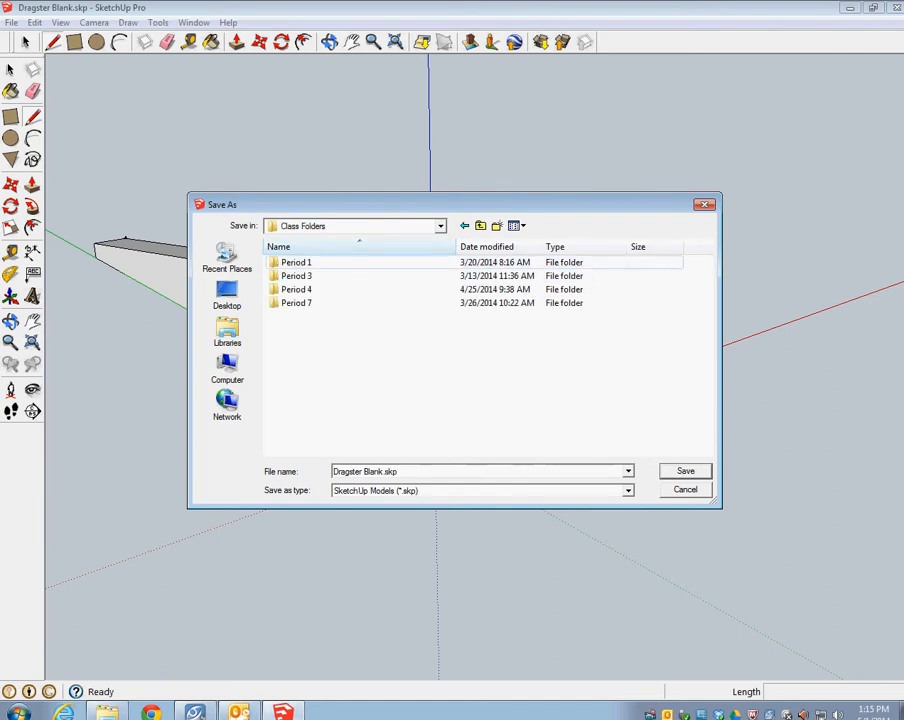
double_click(296, 262)
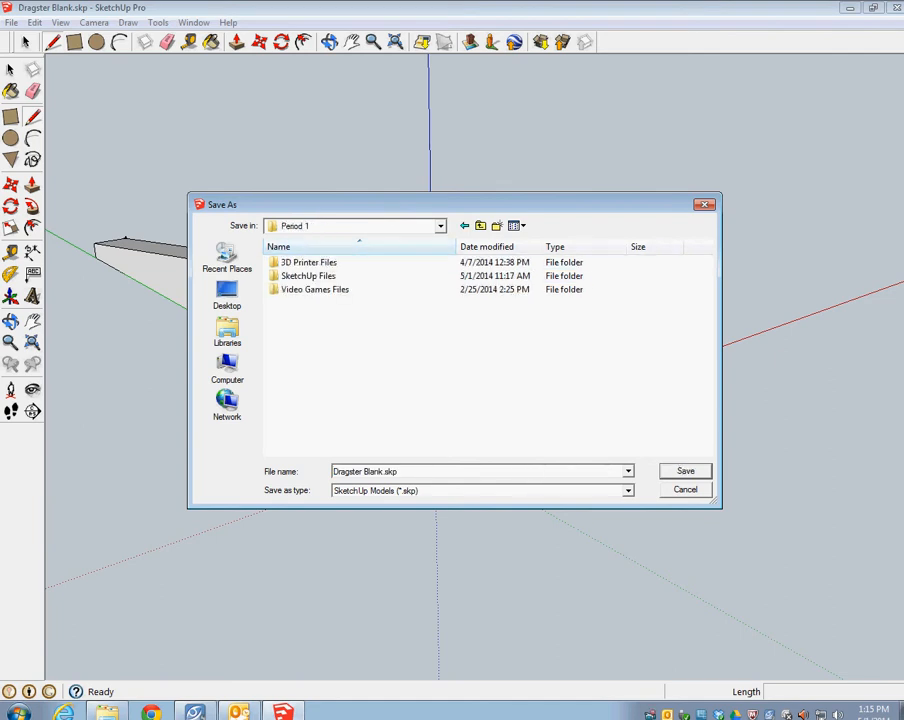
Step: Continue into SketchUp Files > Dragster and save the student-named copy there
click(308, 276)
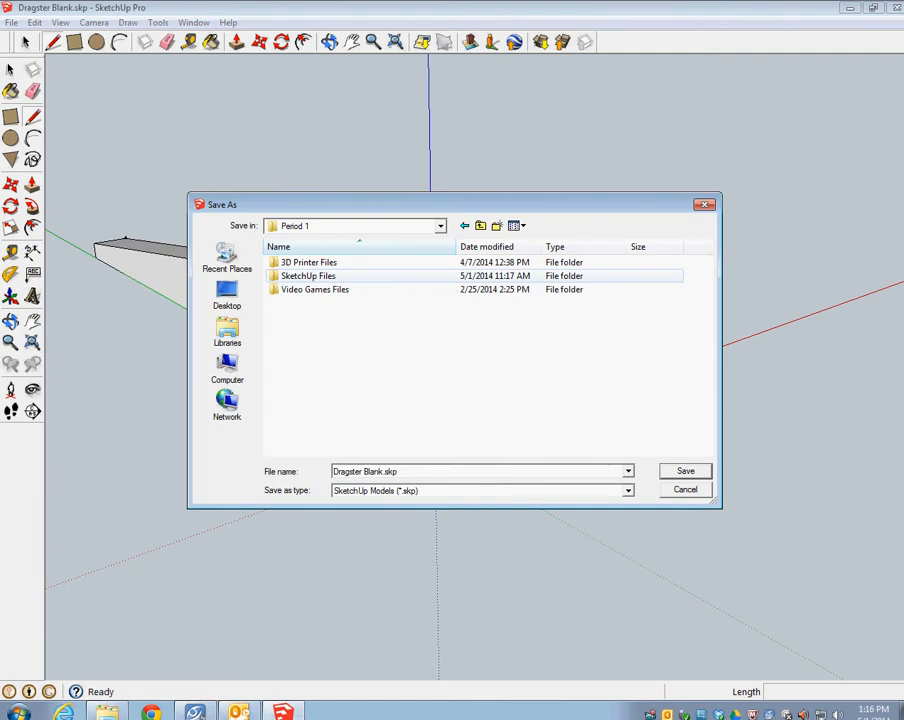
double_click(308, 276)
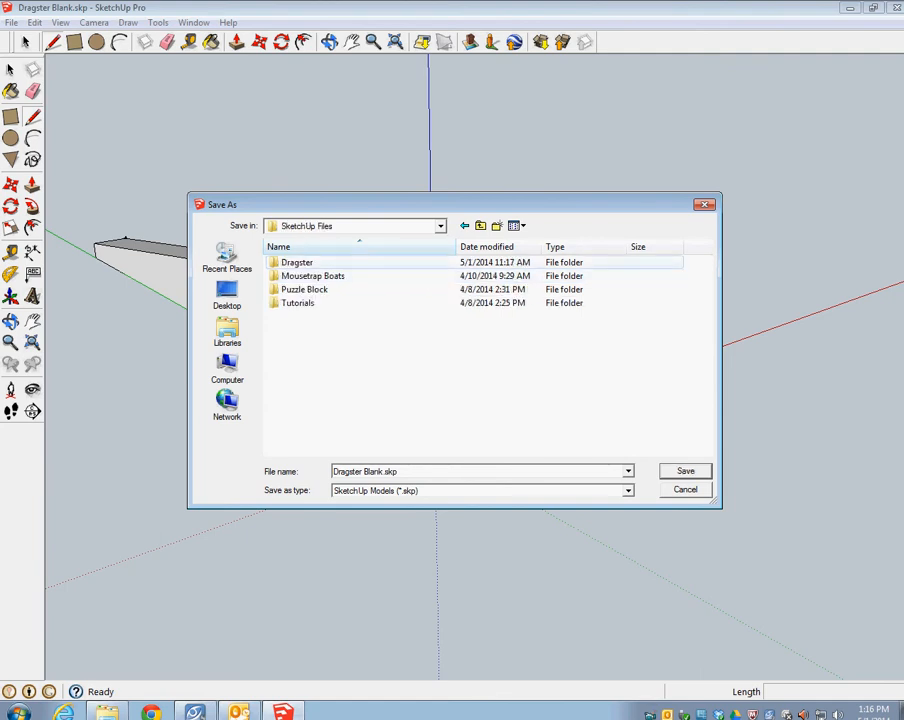
double_click(296, 262)
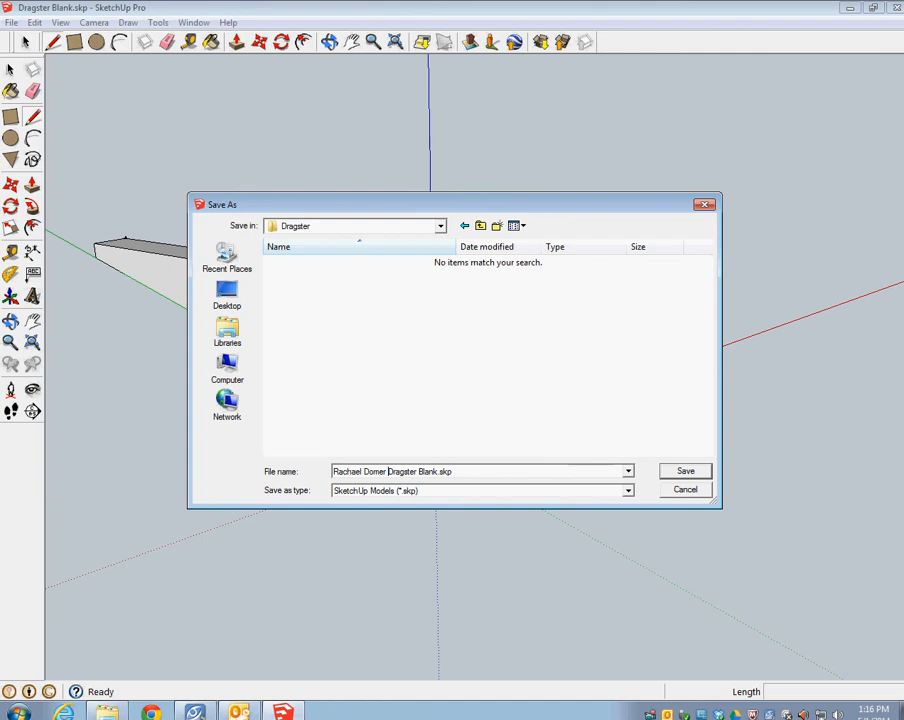
click(684, 470)
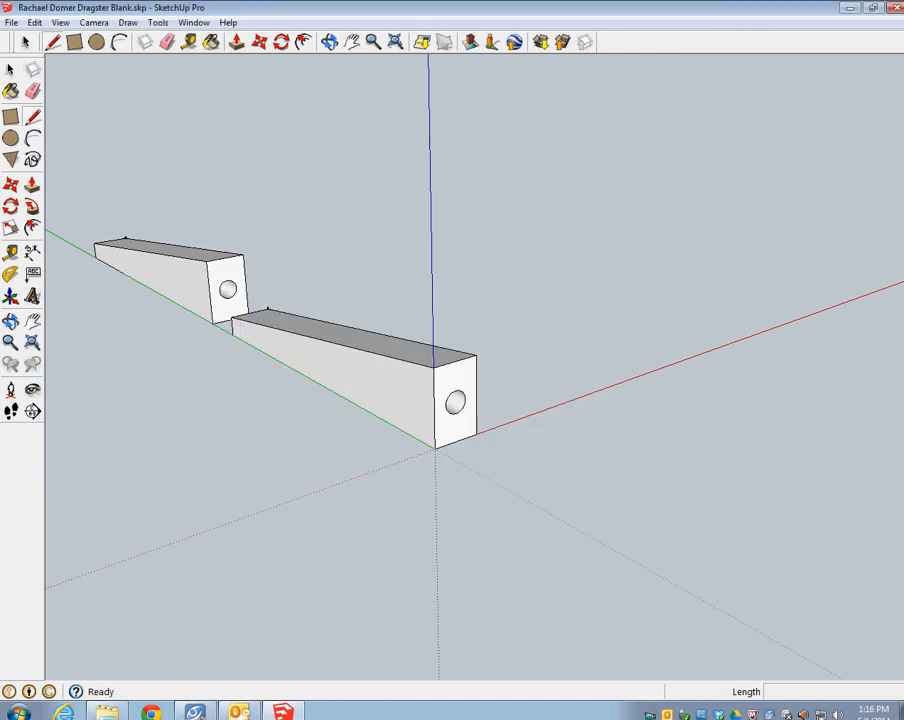